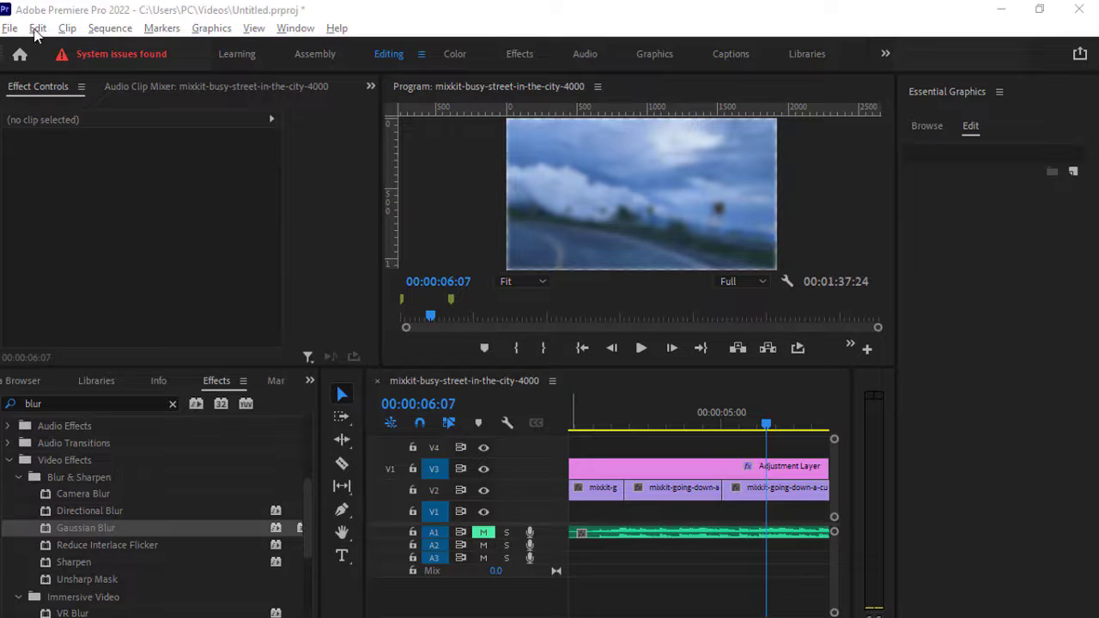
Show the File > New options with Bin, Adjustment Layer and Photoshop File greyed out
{"action": "left_click", "coordinate": [10, 27]}
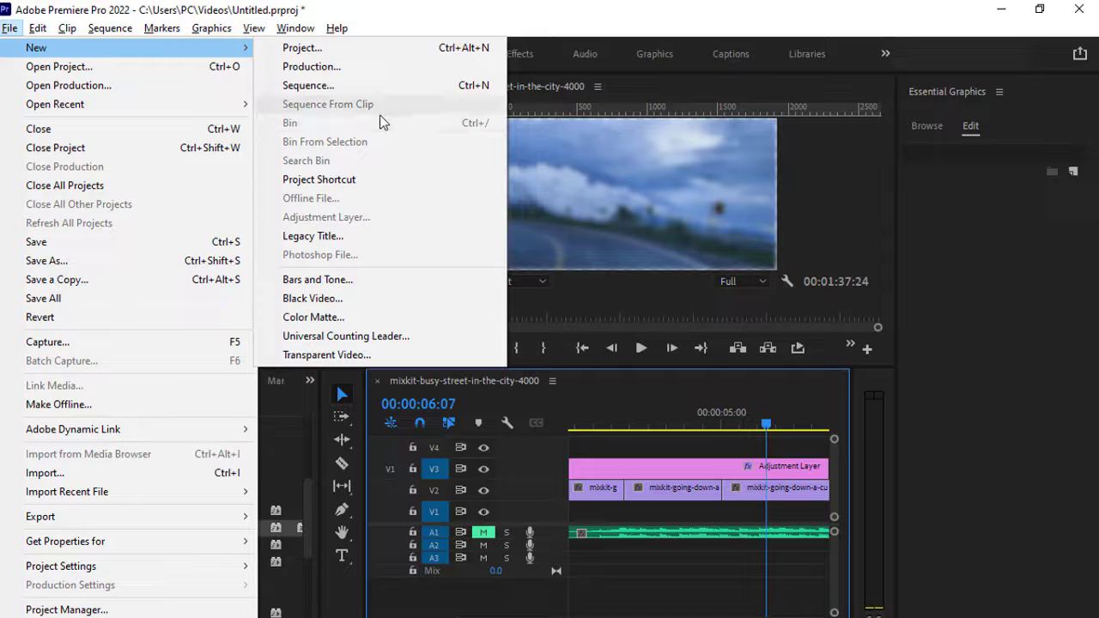
{"action": "mouse_move", "coordinate": [374, 161]}
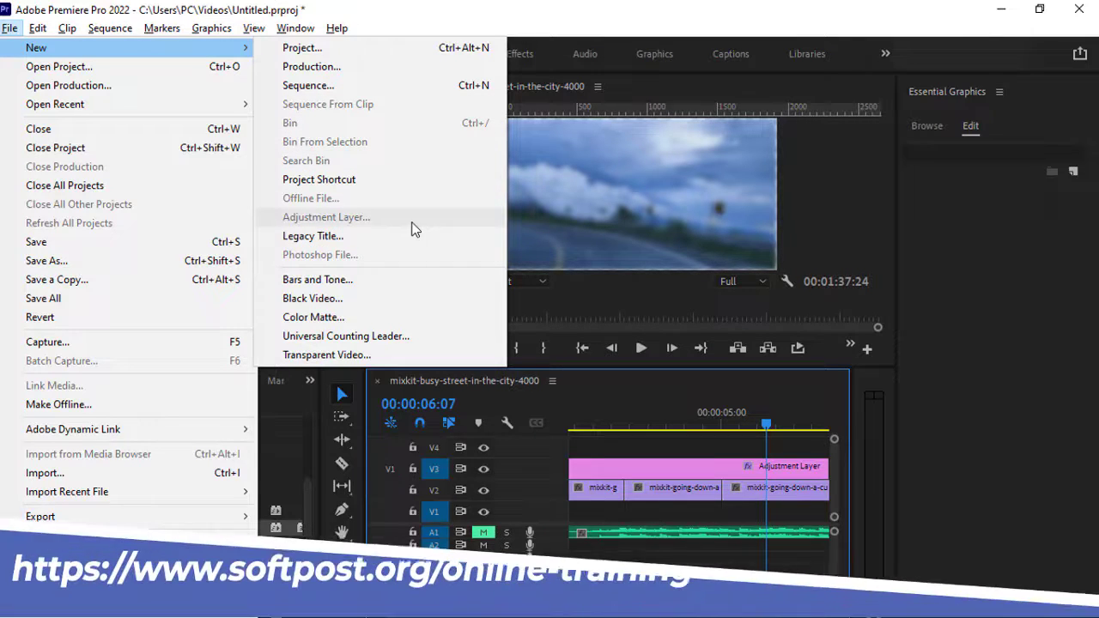
{"action": "mouse_move", "coordinate": [333, 123]}
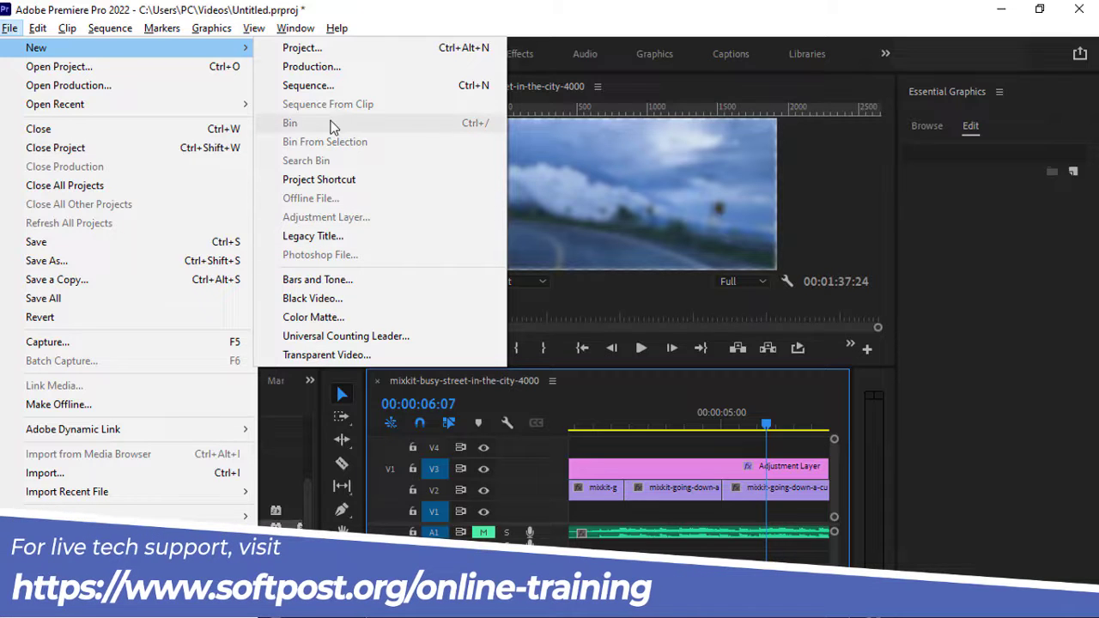
{"action": "mouse_move", "coordinate": [380, 141]}
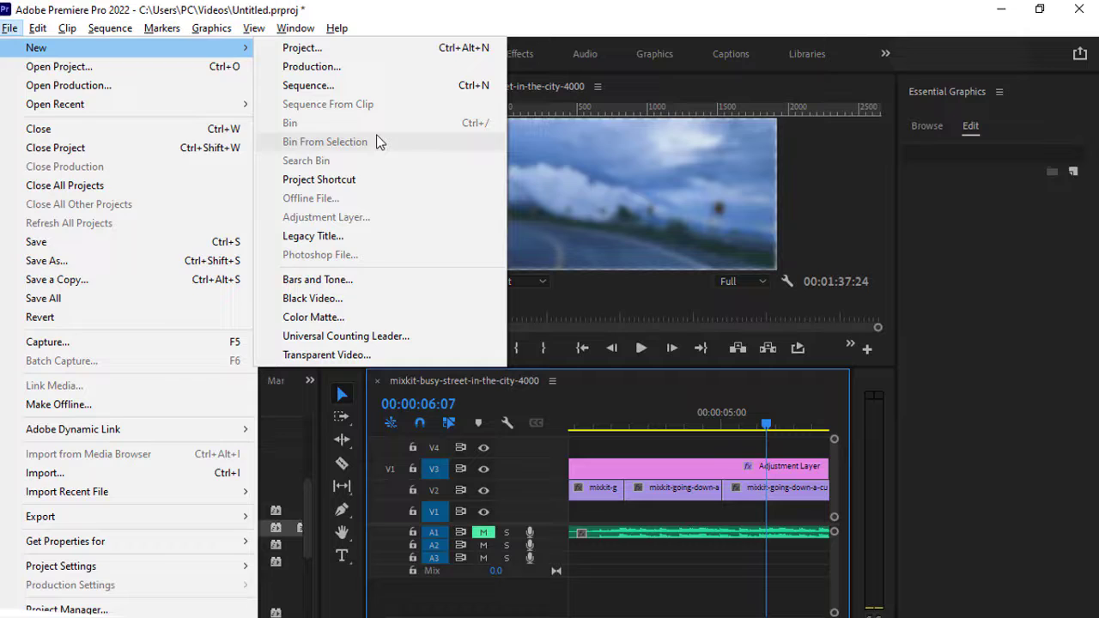
{"action": "mouse_move", "coordinate": [715, 388]}
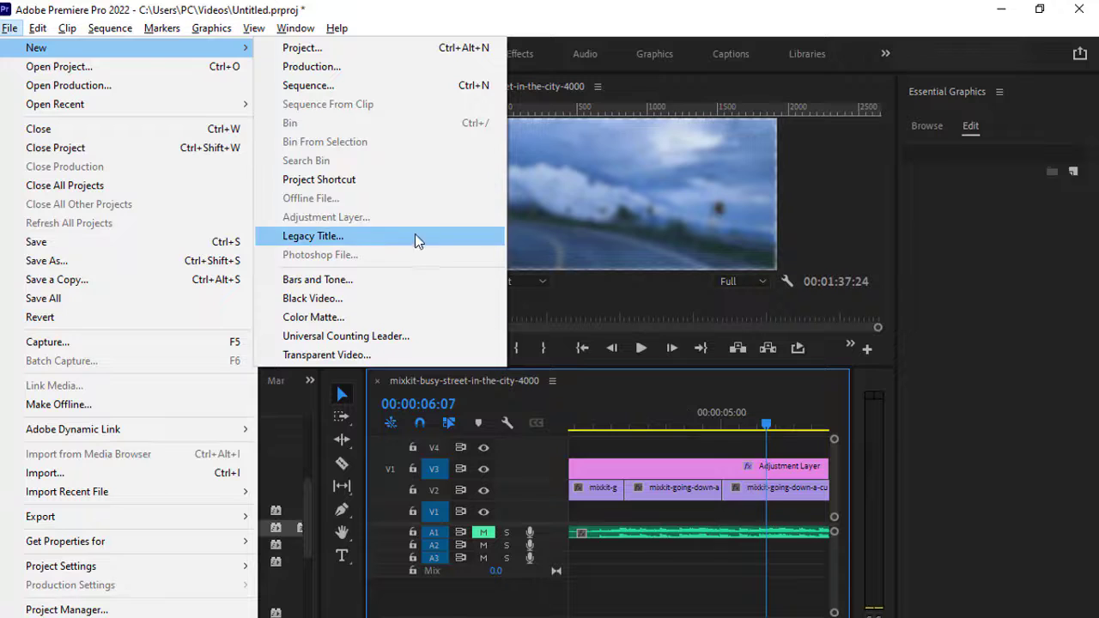
{"action": "mouse_move", "coordinate": [377, 217]}
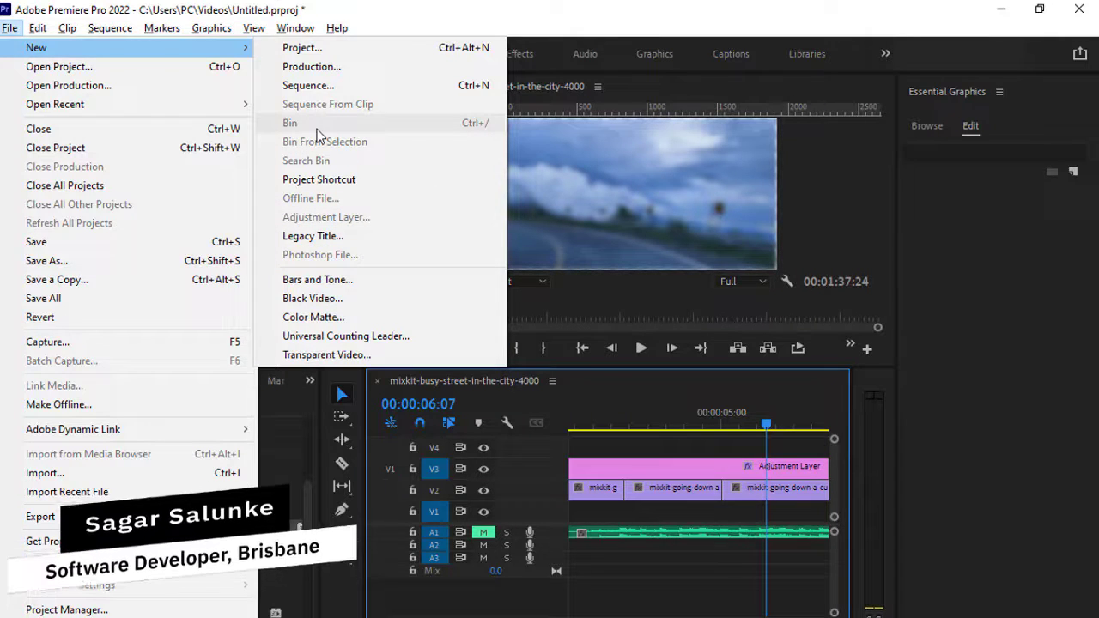
{"action": "mouse_move", "coordinate": [931, 372]}
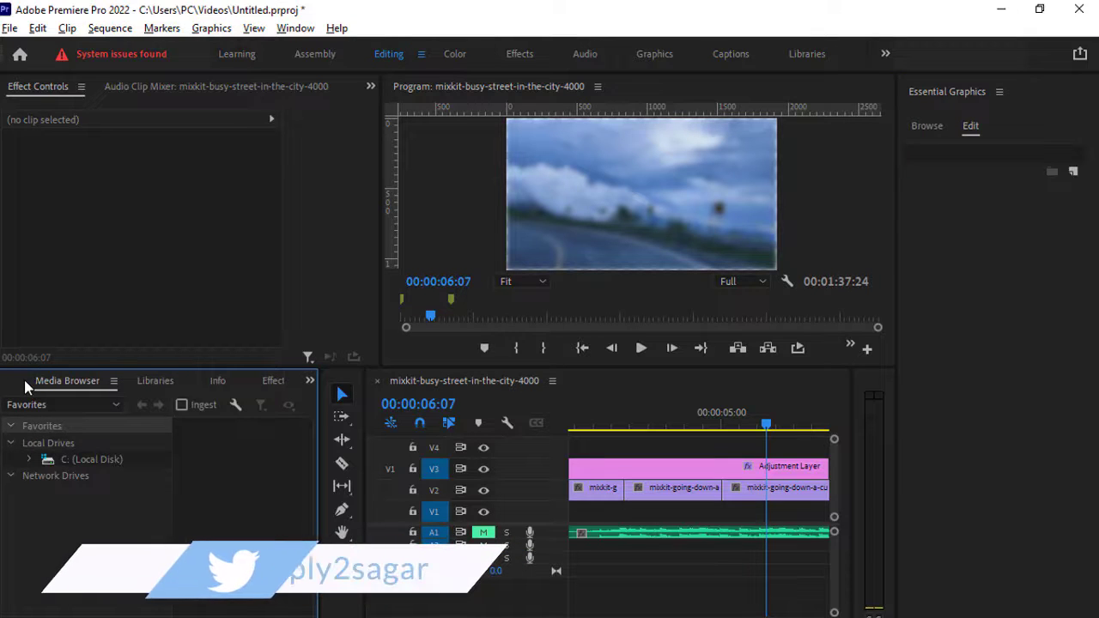
Activate the Project: Untitled panel from the panel group's overflow chevron
{"action": "left_click", "coordinate": [309, 380]}
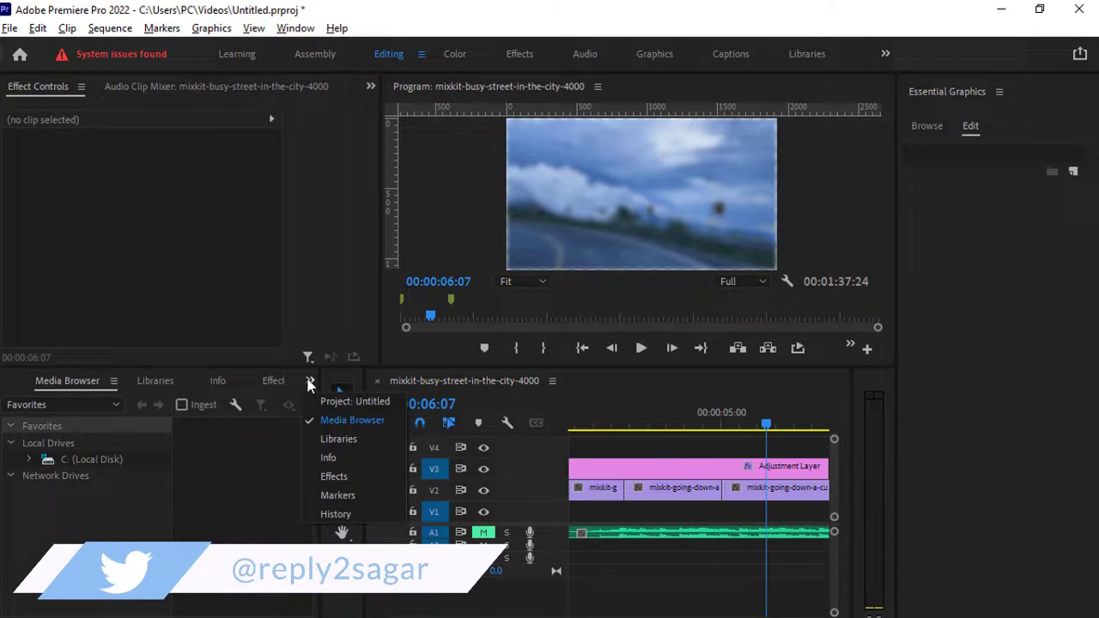
{"action": "left_click", "coordinate": [355, 401]}
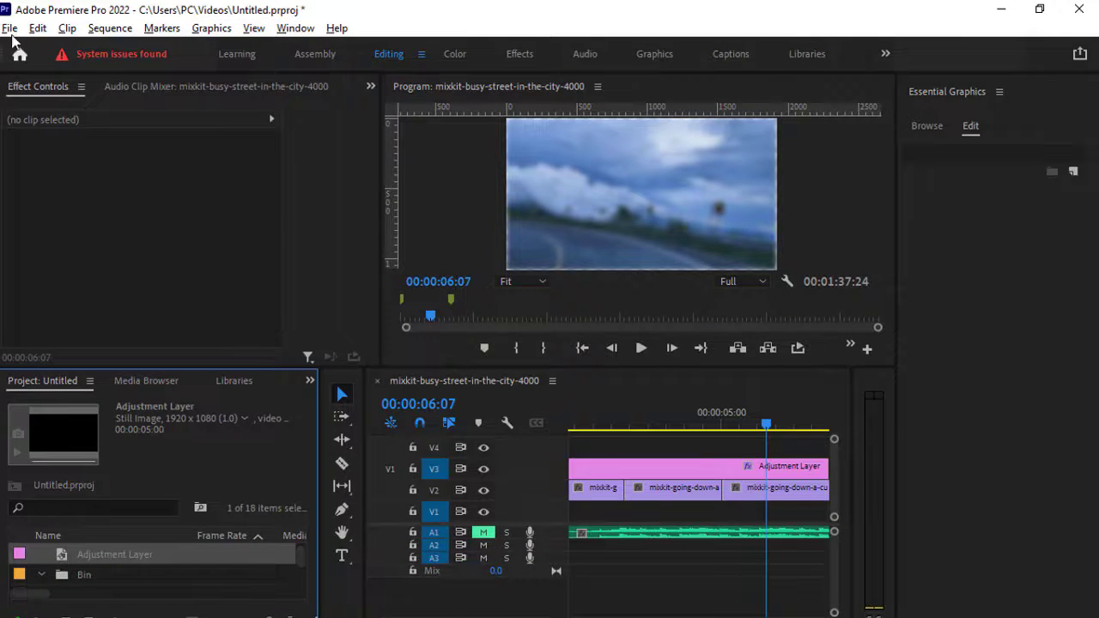
Show the File > New options again, now with Bin, Adjustment Layer and Photoshop File enabled
{"action": "left_click", "coordinate": [9, 29]}
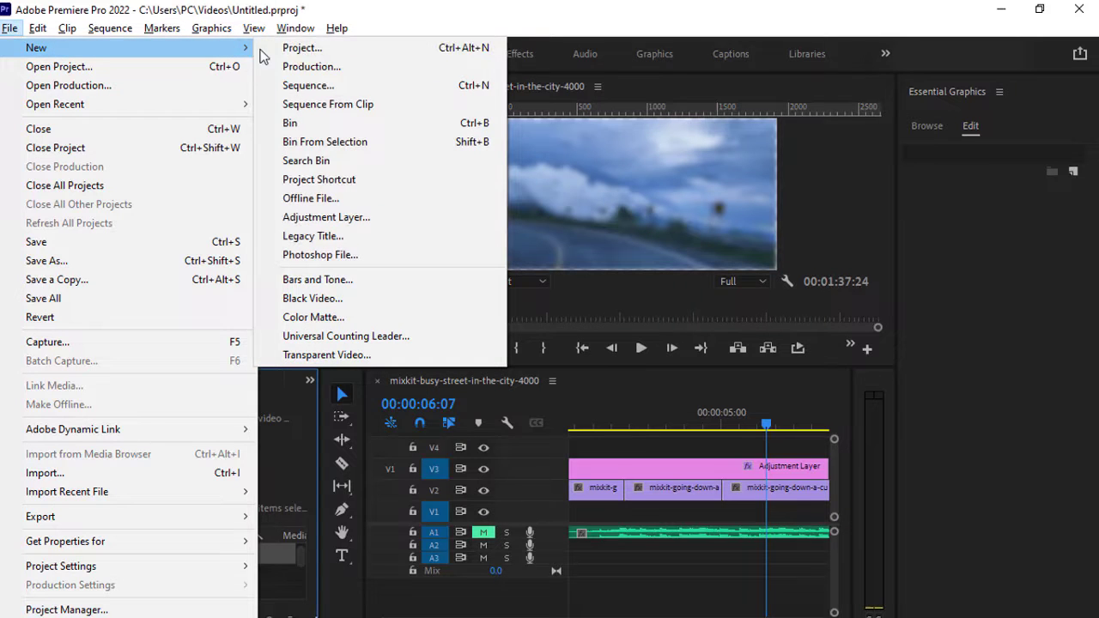
{"action": "mouse_move", "coordinate": [312, 235]}
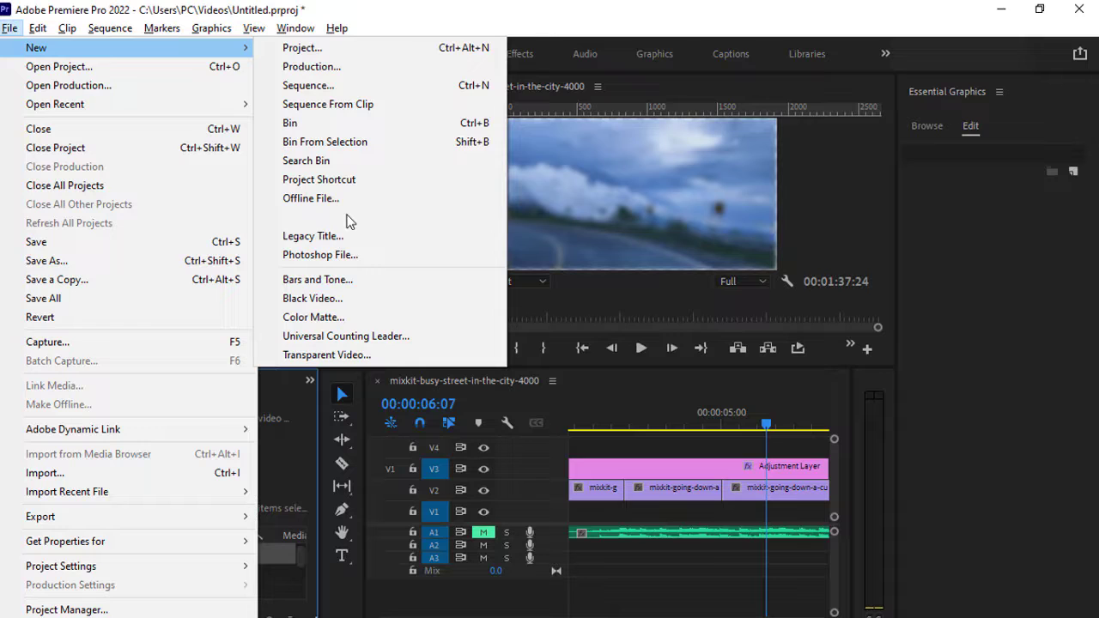
{"action": "mouse_move", "coordinate": [327, 216]}
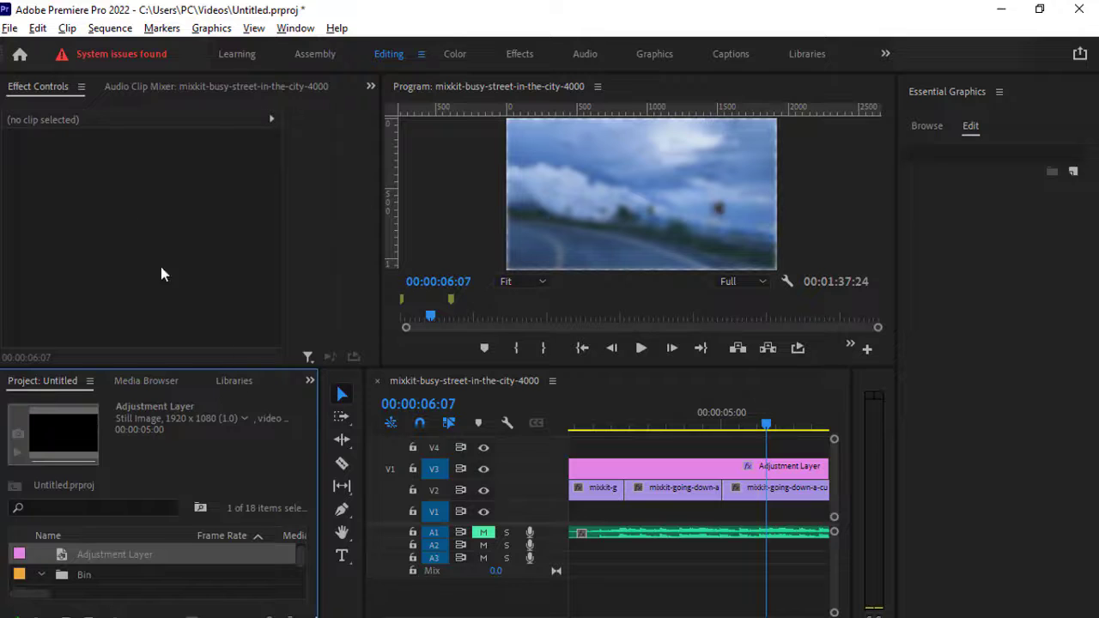
{"action": "left_click", "coordinate": [9, 28]}
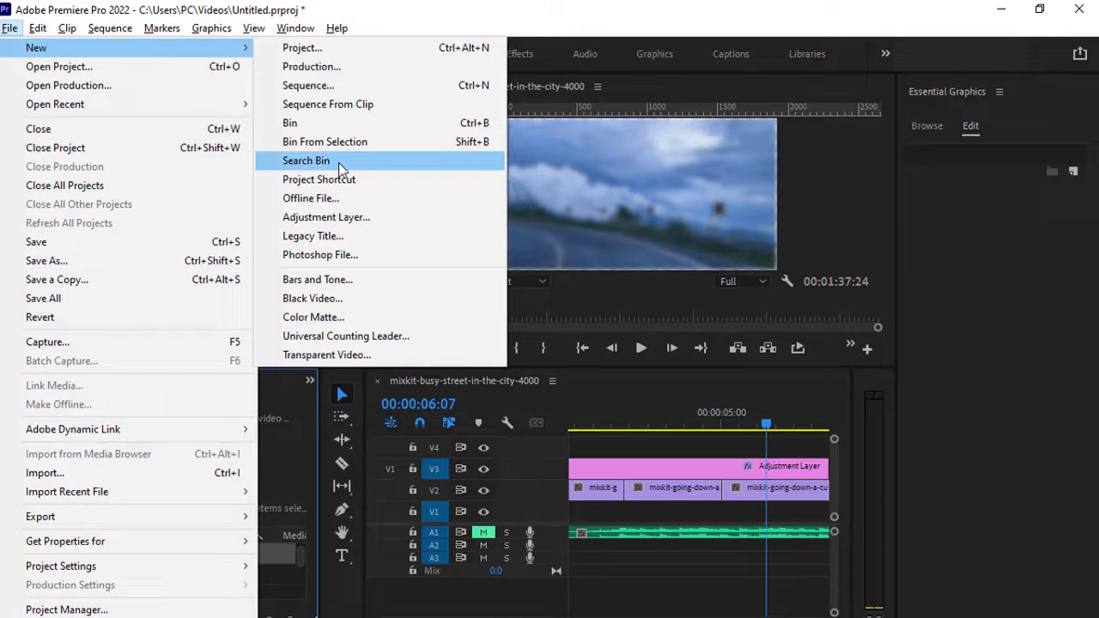